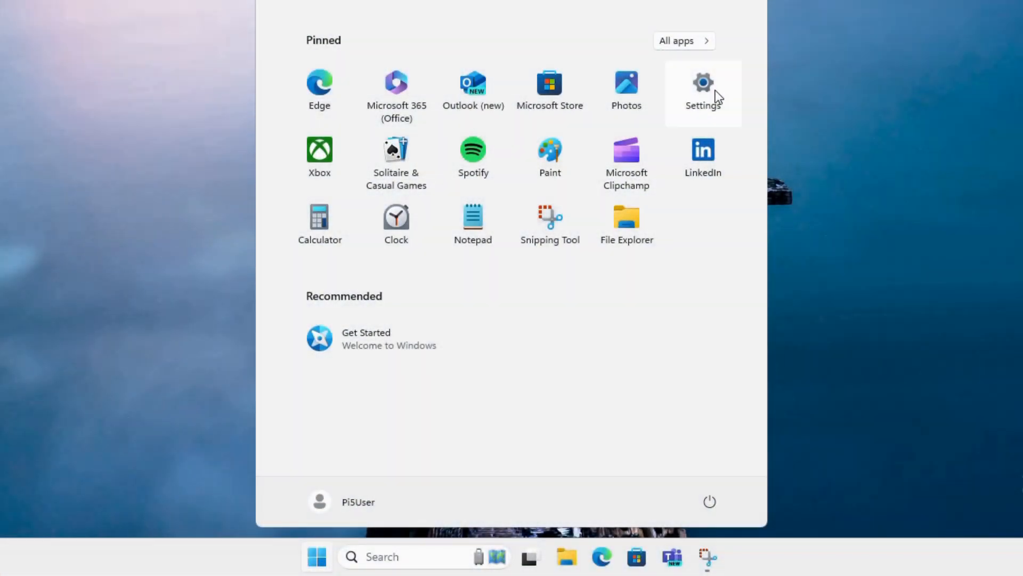
# Navigate to the KonstaKANG AOSP15 Raspberry Pi 5 build page from the site menu.
pyautogui.click(704, 83)
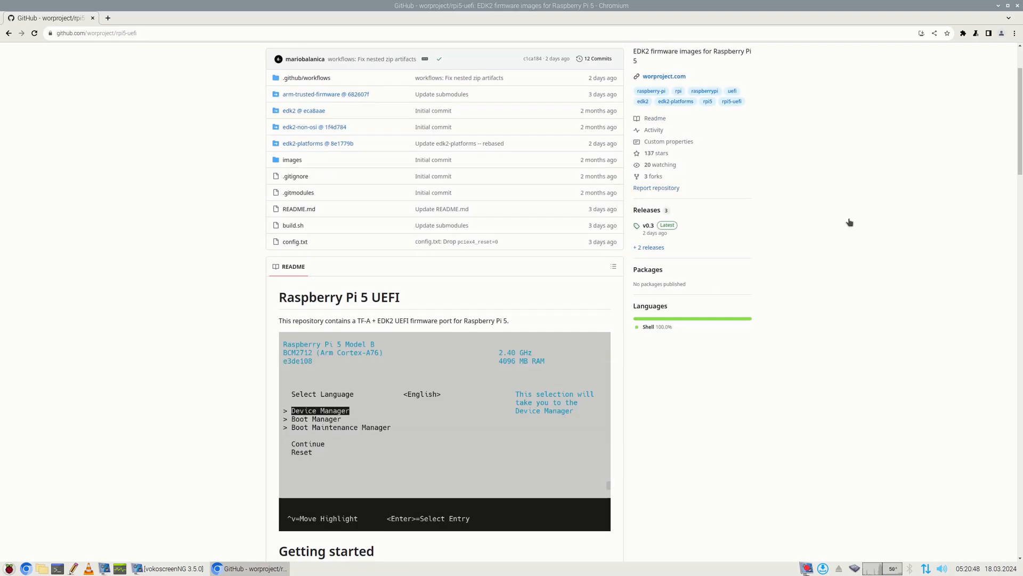
pyautogui.click(648, 225)
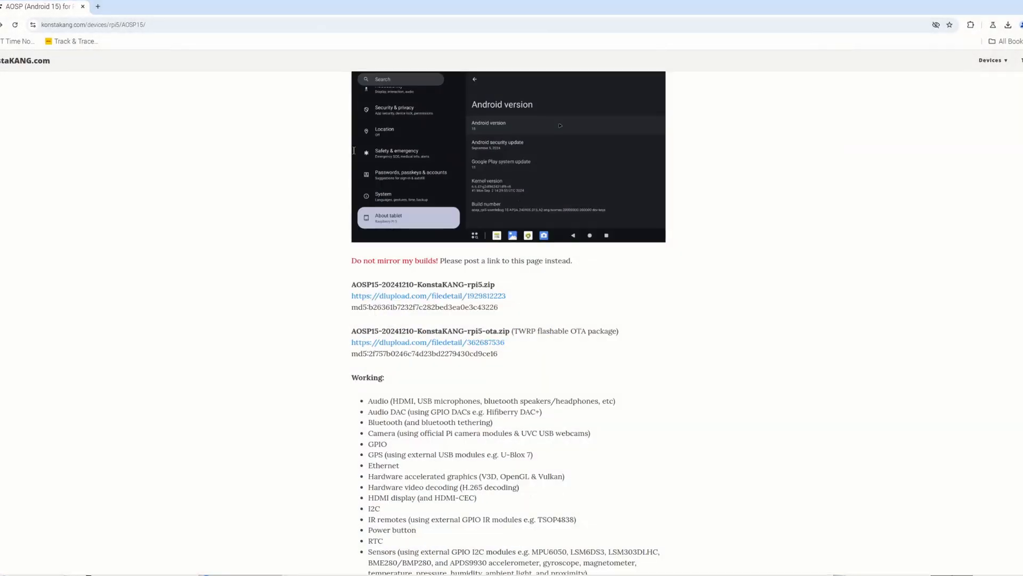
# Scroll the build page past Working, Issues, How to install and FAQ sections.
pyautogui.scroll(-3)
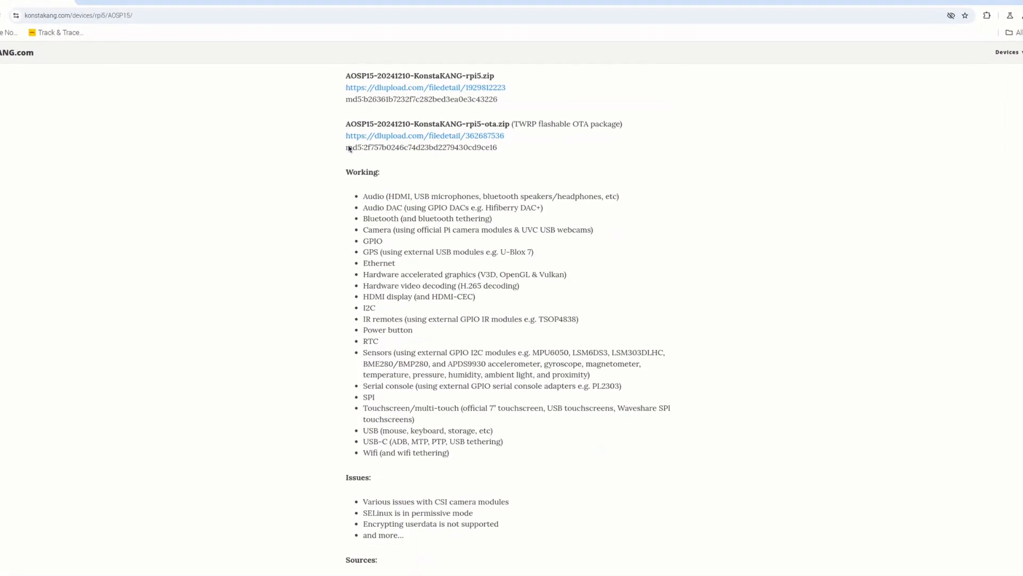
pyautogui.scroll(-3)
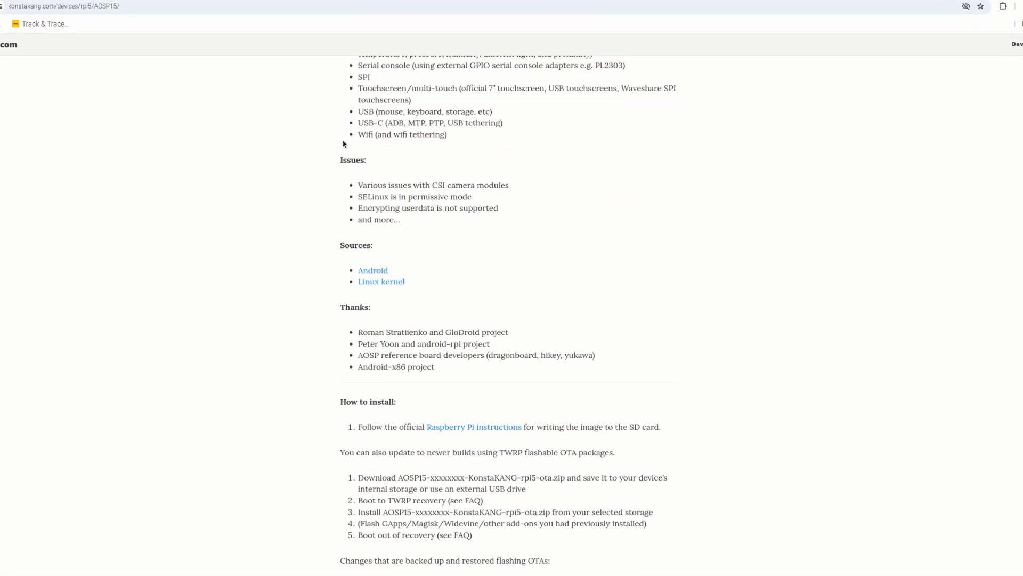
pyautogui.scroll(-3)
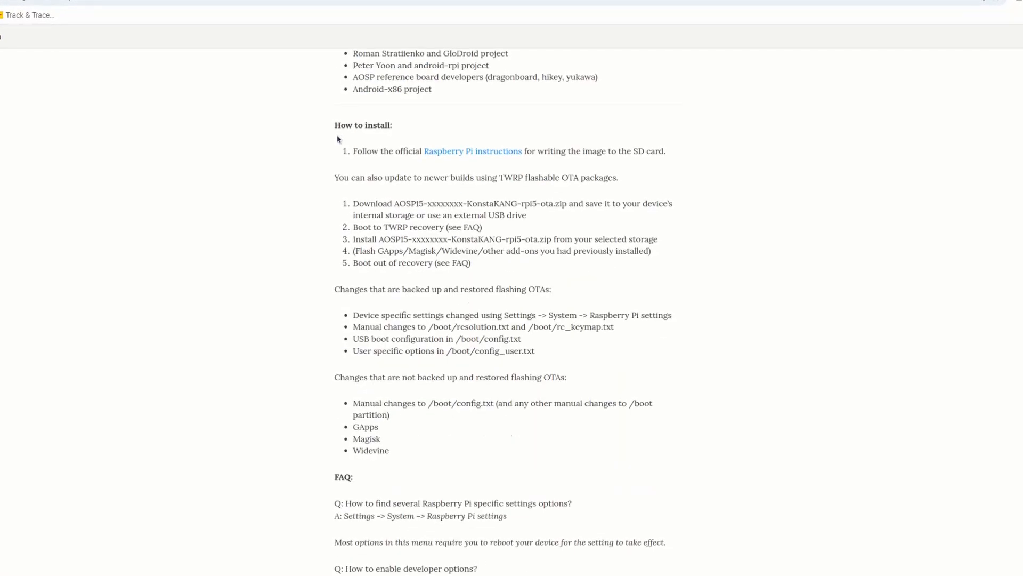
pyautogui.scroll(-3)
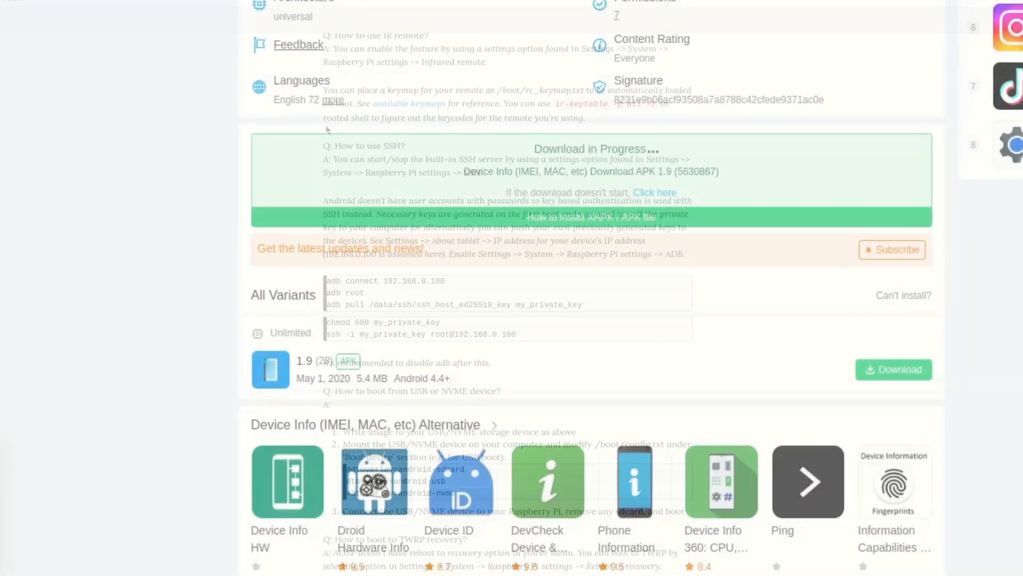
pyautogui.scroll(-3)
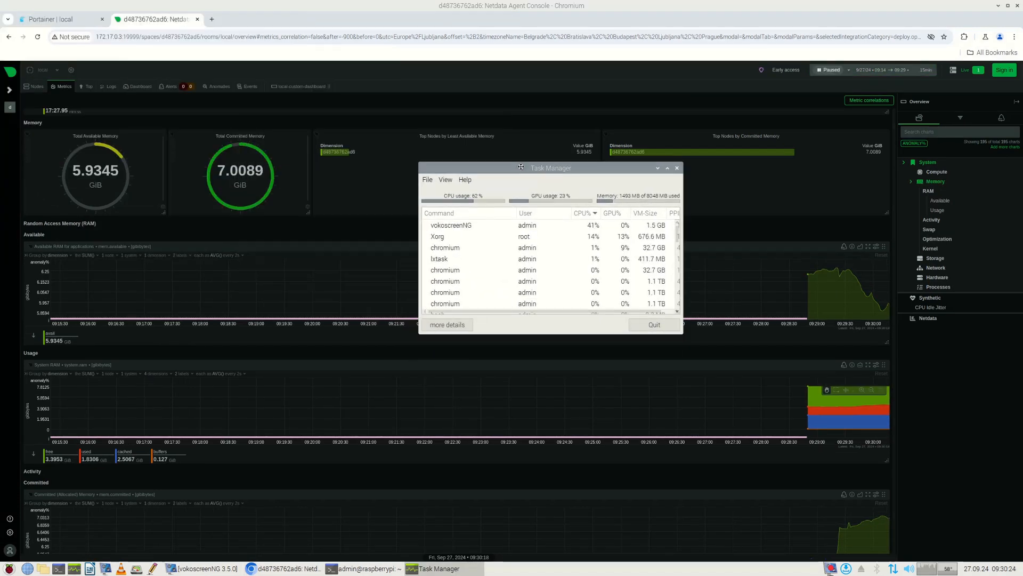
pyautogui.moveTo(522, 168); pyautogui.dragTo(558, 159)
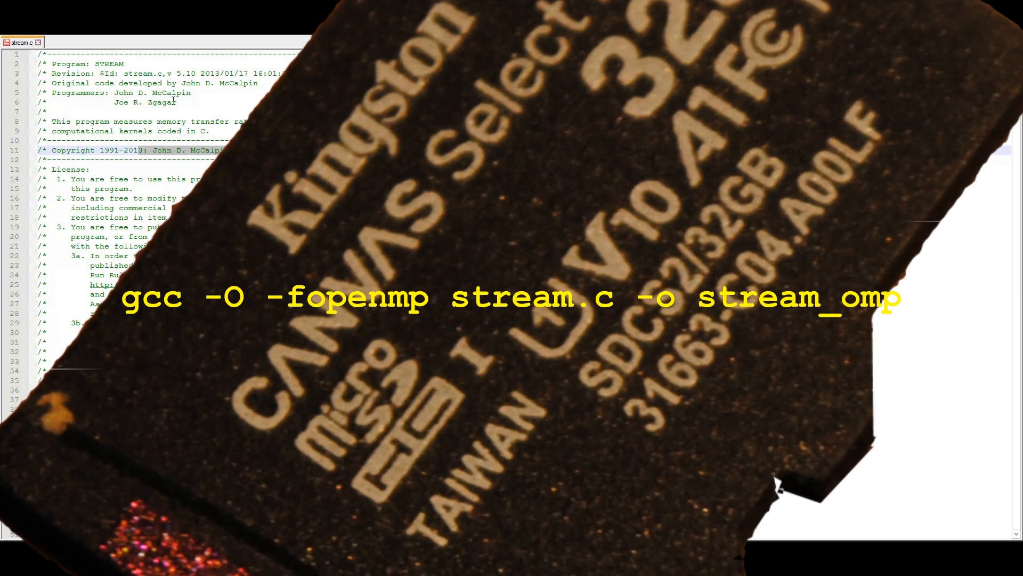
# Scroll stream.c past the declarations into main() and the _OPENMP thread-counting blocks.
pyautogui.scroll(-3)
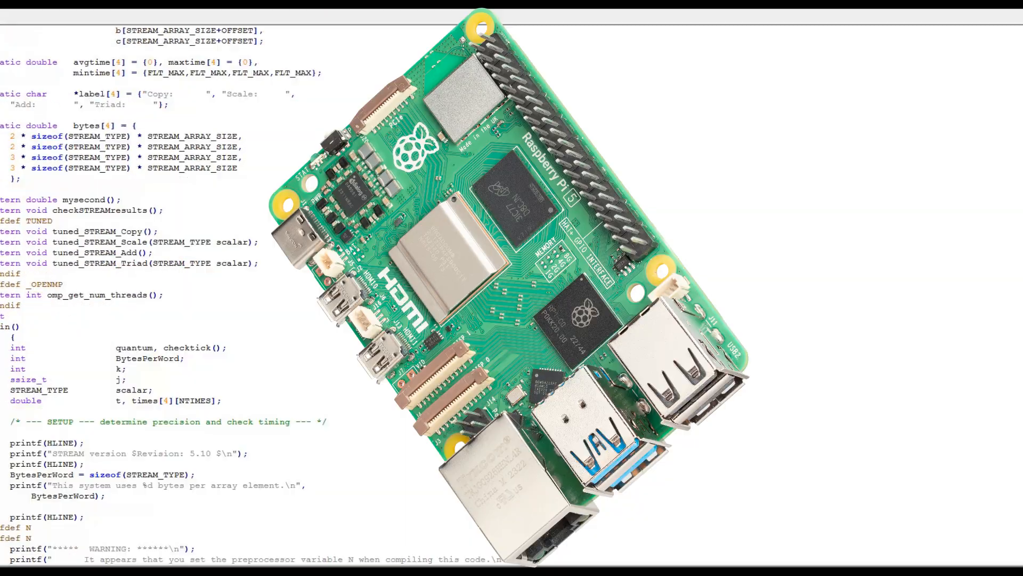
pyautogui.scroll(-3)
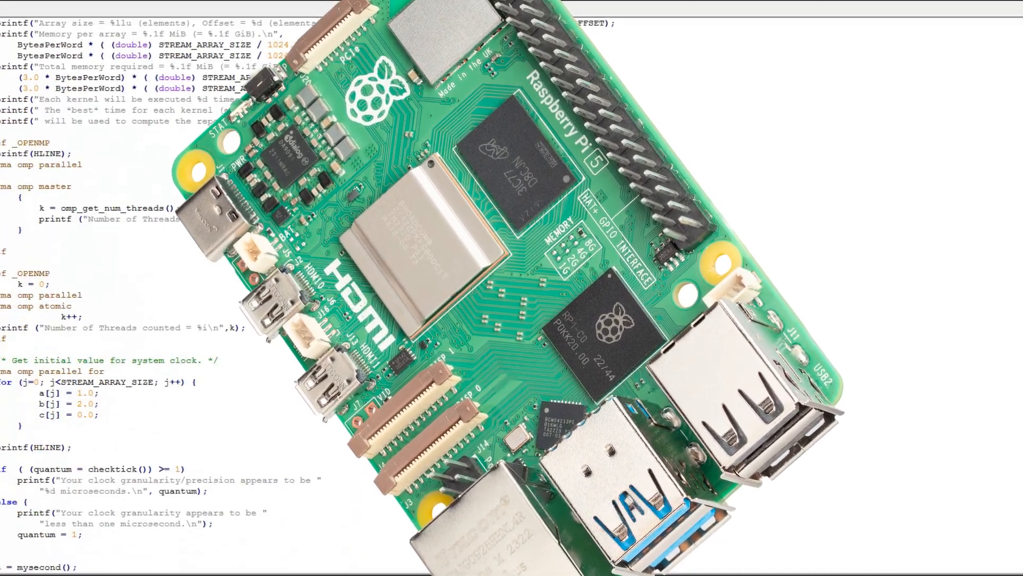